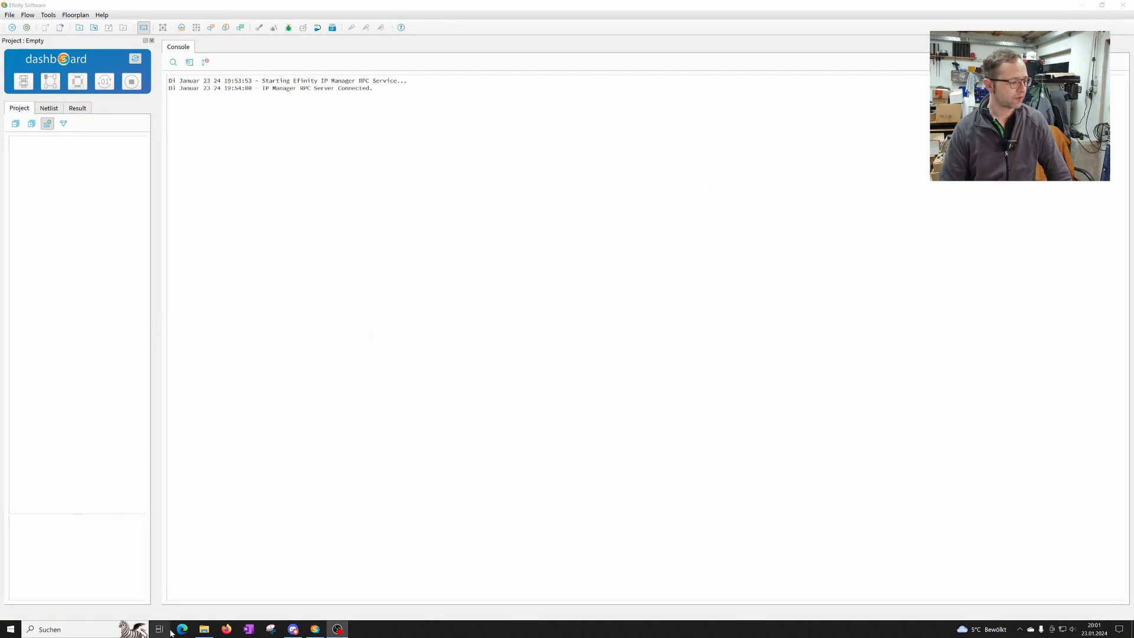
Browse into the 7i96s project folder in the file browser
left_click(204, 628)
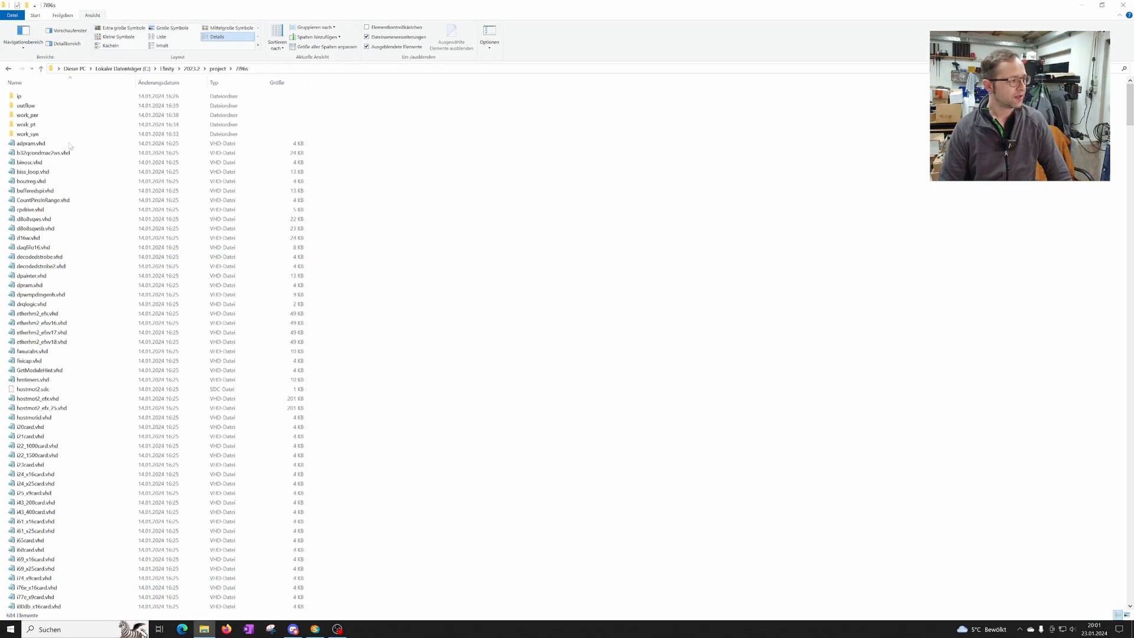
left_click(218, 69)
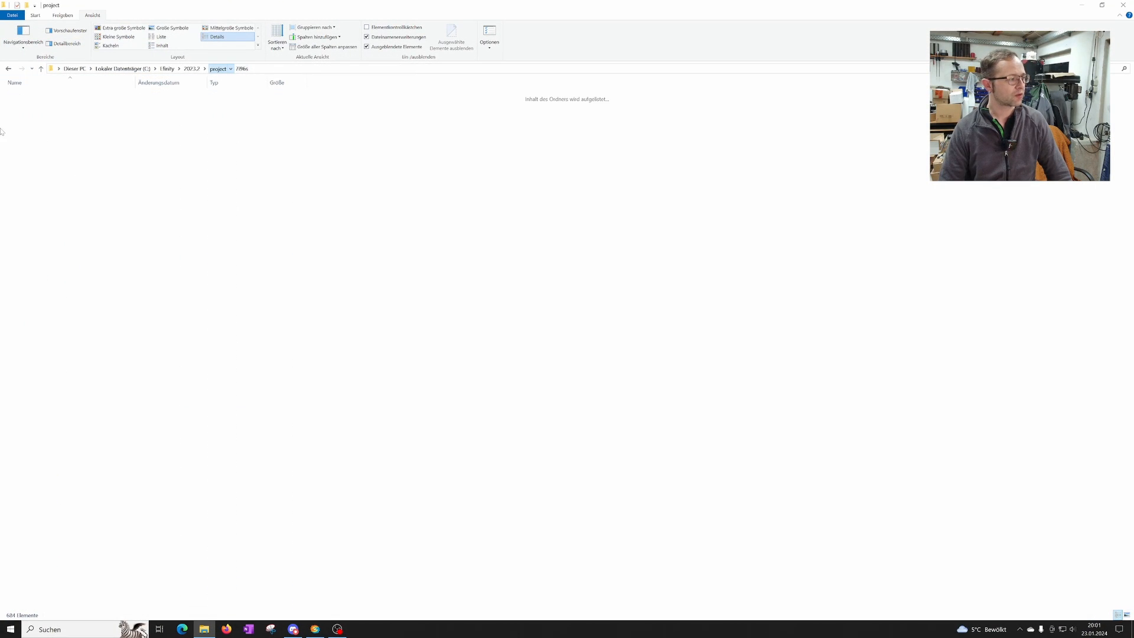
left_click(23, 96)
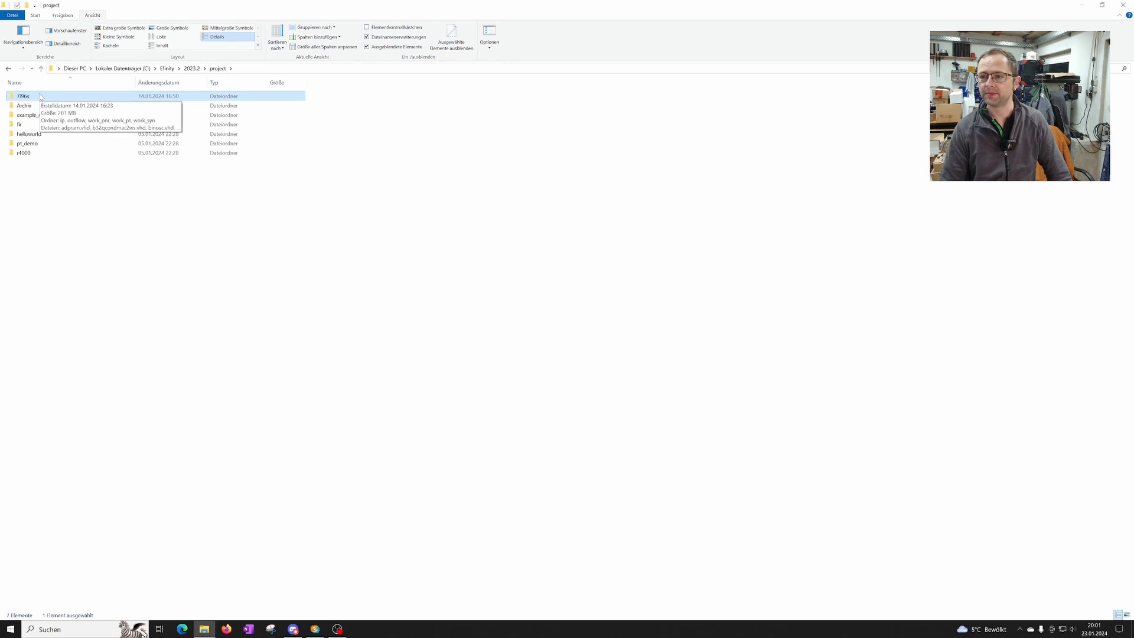
double_click(21, 96)
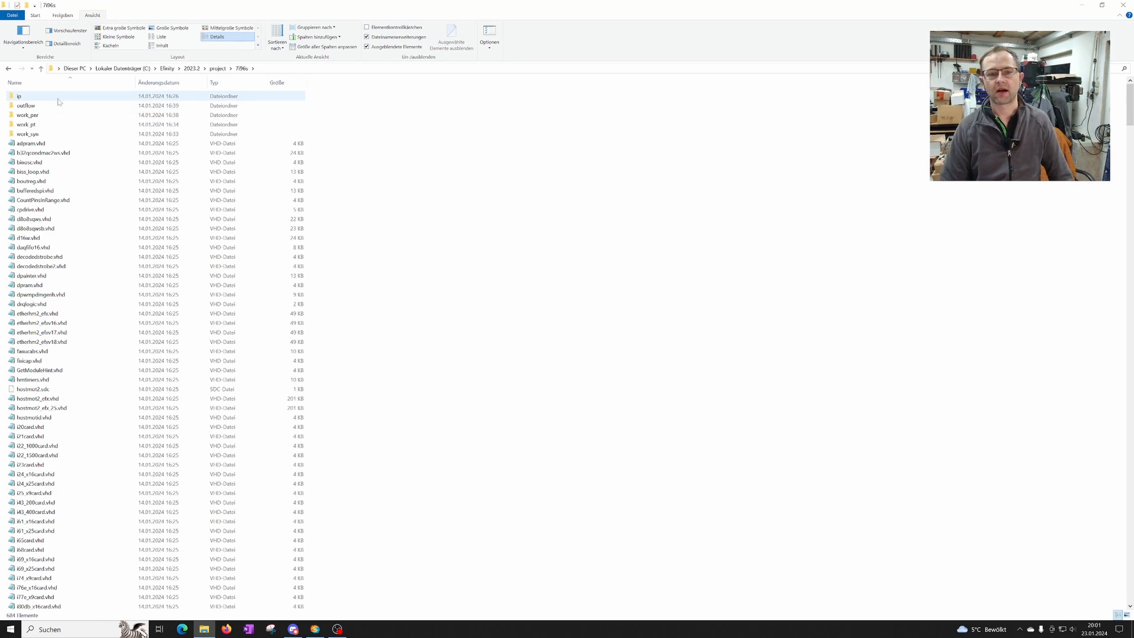
scroll("down", 3)
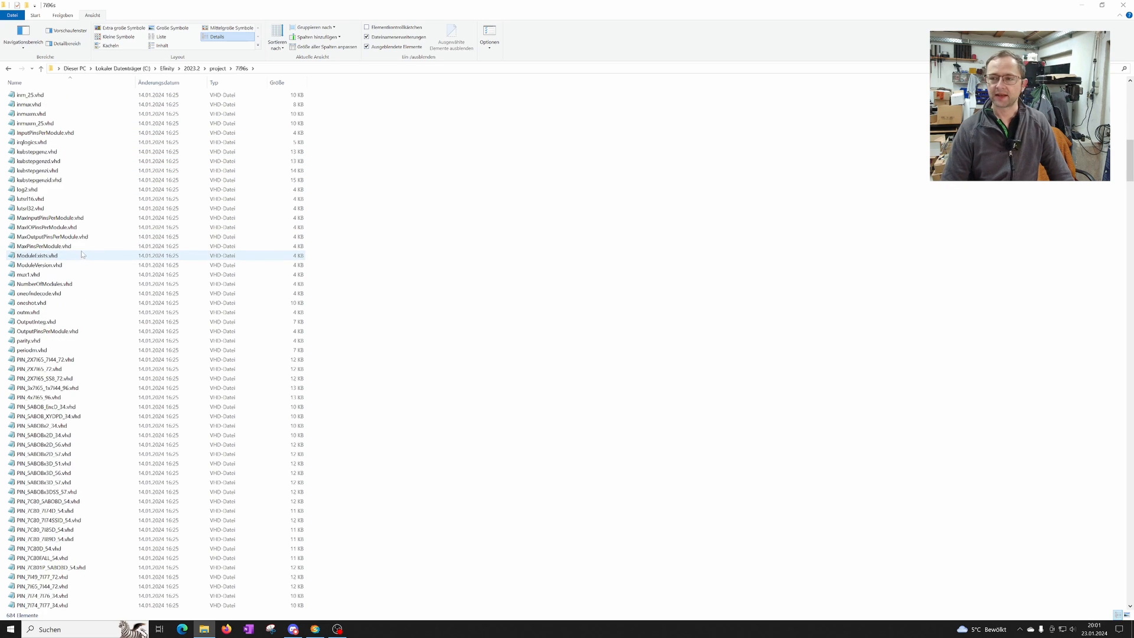
scroll("down", 3)
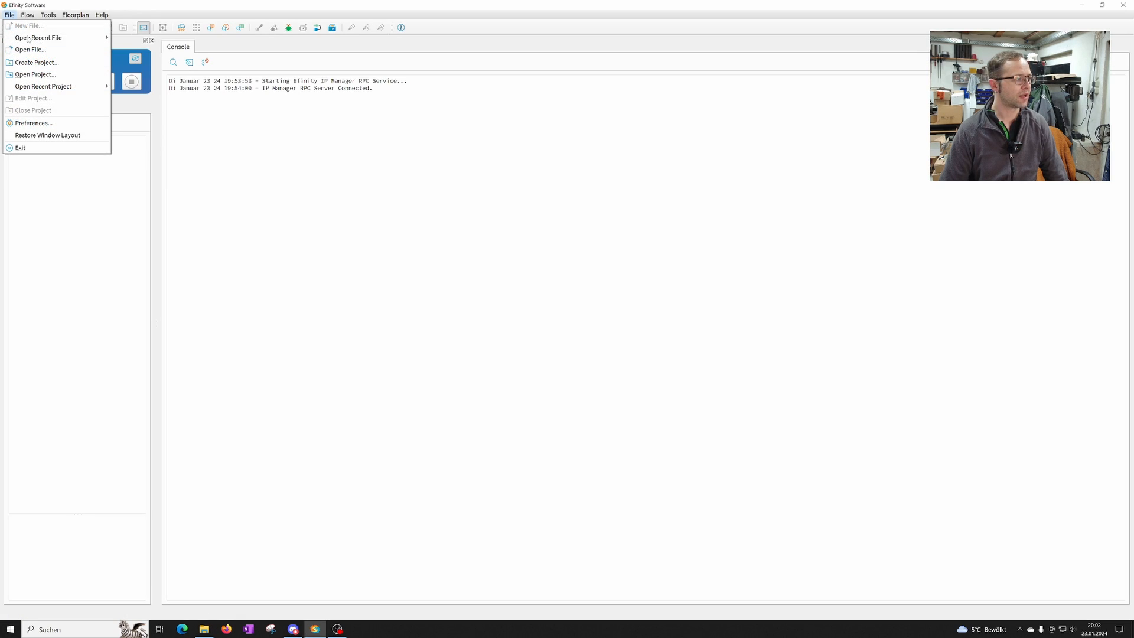
mouse_move(44, 86)
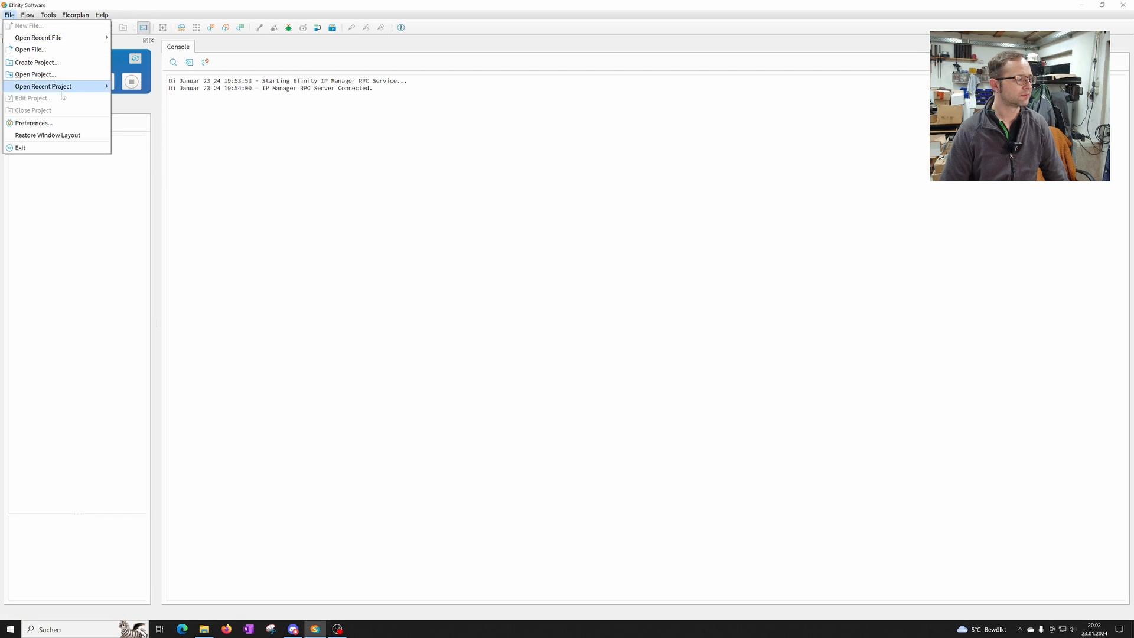
Reopen the recent seven96s project and enter the pin file name PIN_7i96s
left_click(42, 87)
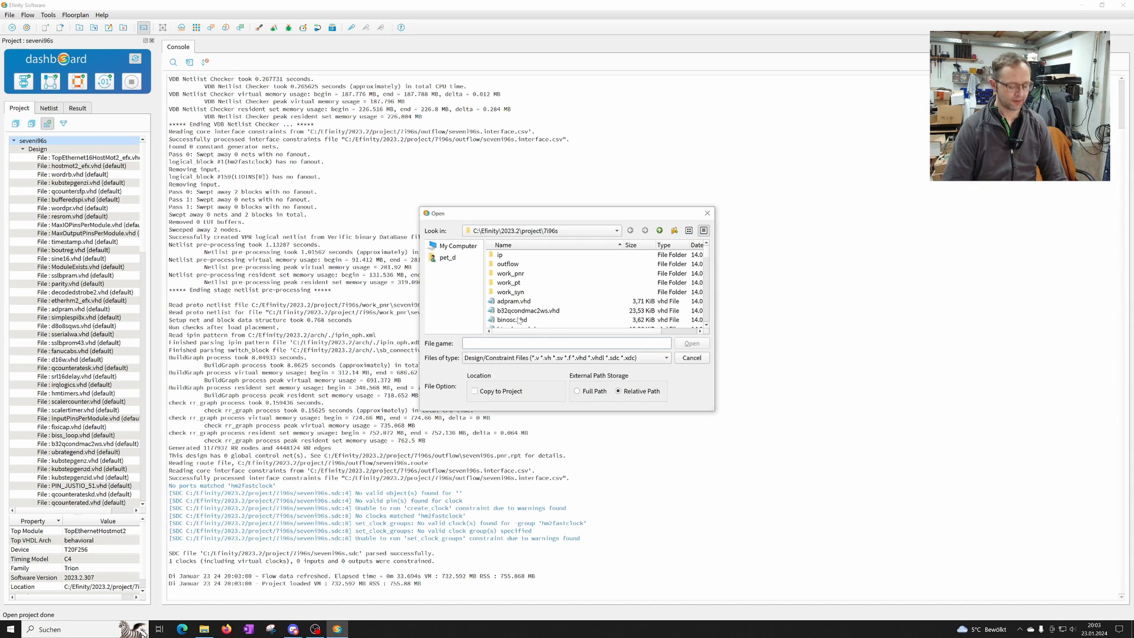
type("PIN_7i96s")
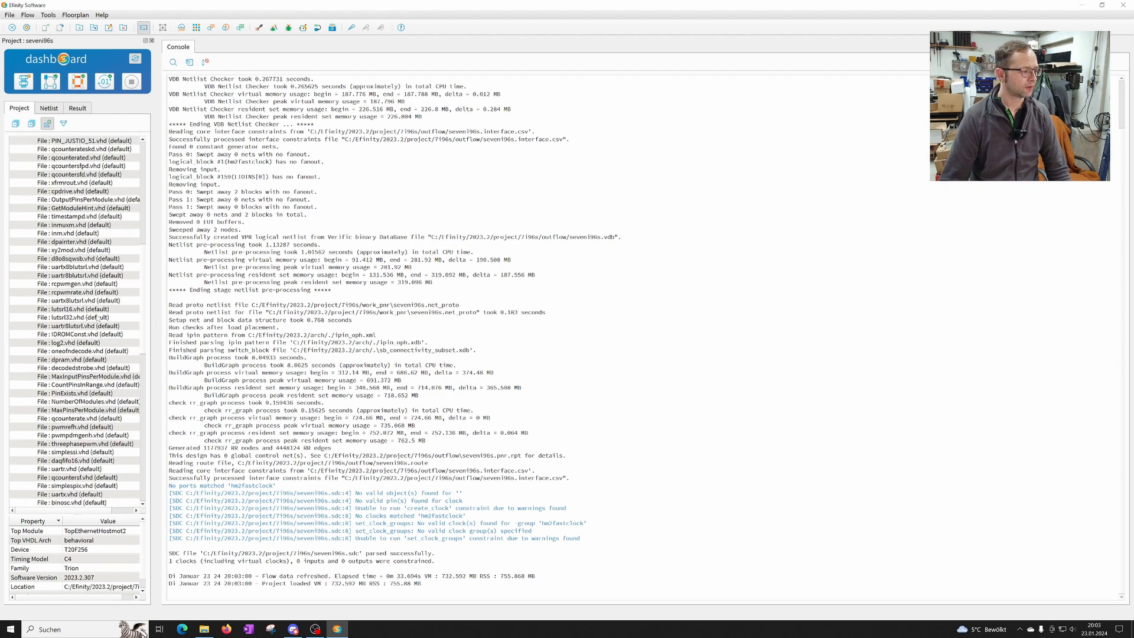
Open TopEthernet16HostMot2_efx.vhd and the PIN_7I96SD_ENCODER.vhd pin file in the editor
double_click(82, 459)
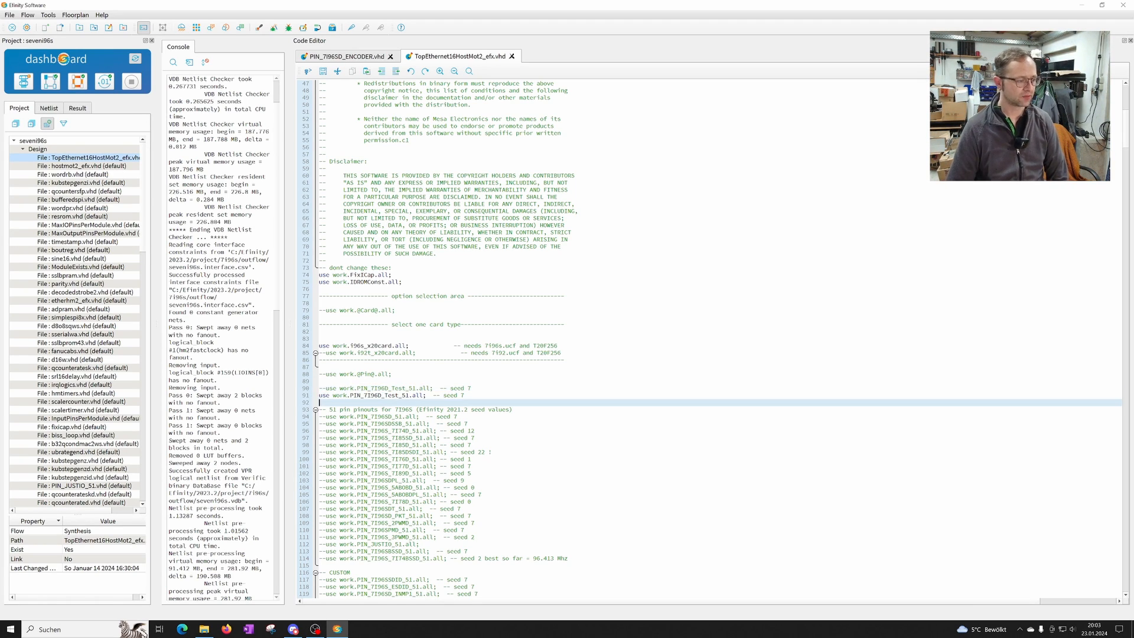
left_click(344, 57)
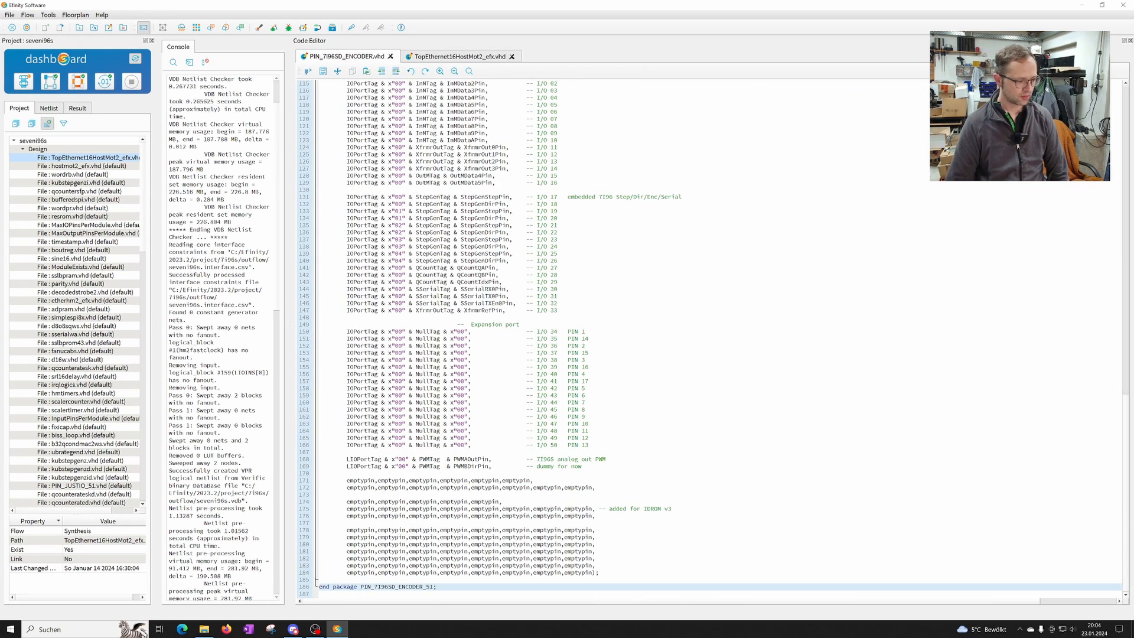
left_click(456, 57)
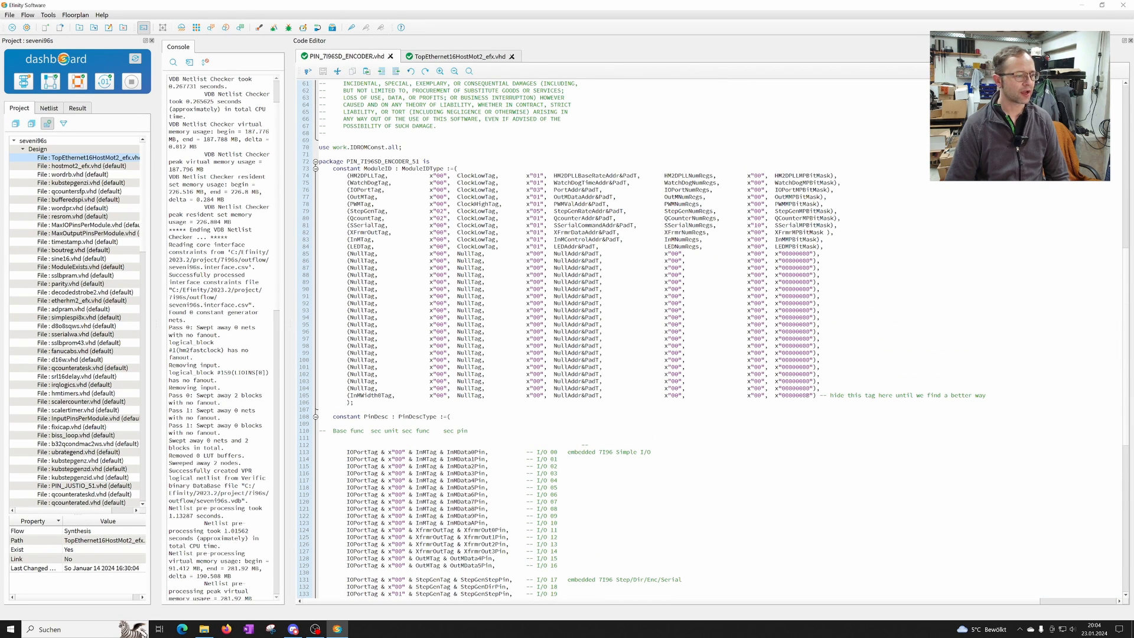
double_click(367, 218)
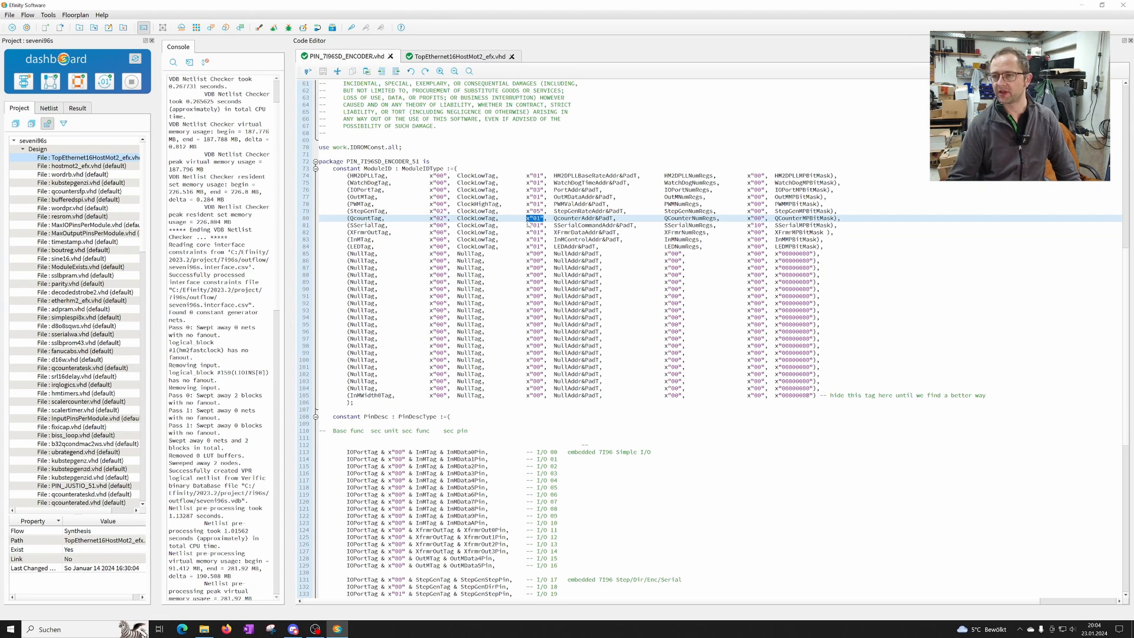
scroll("down", 3)
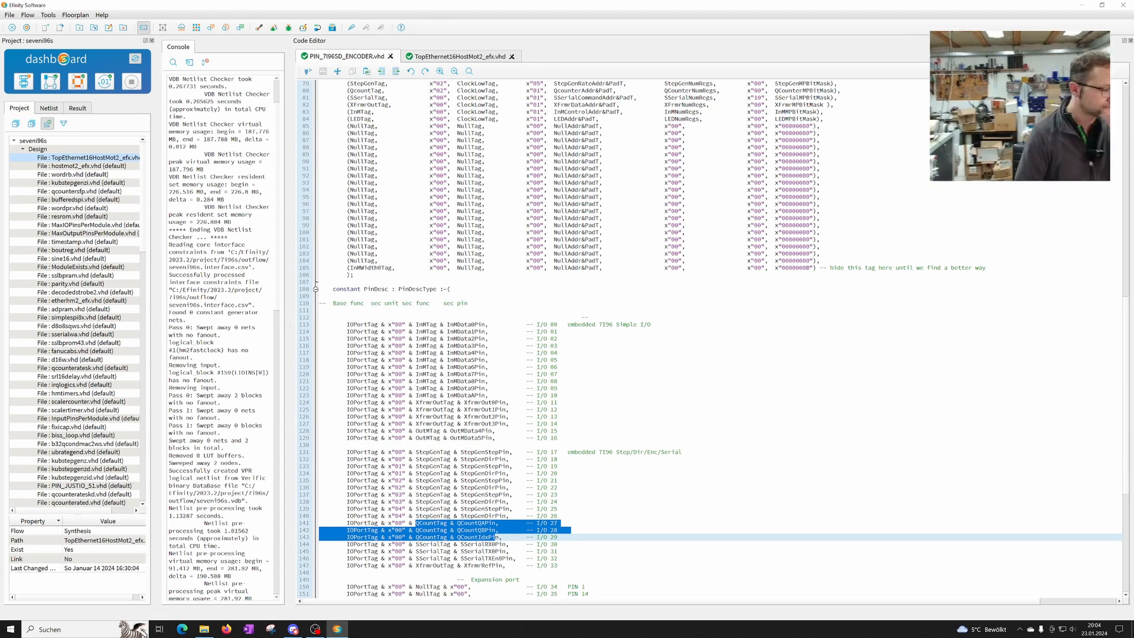
scroll("down", 3)
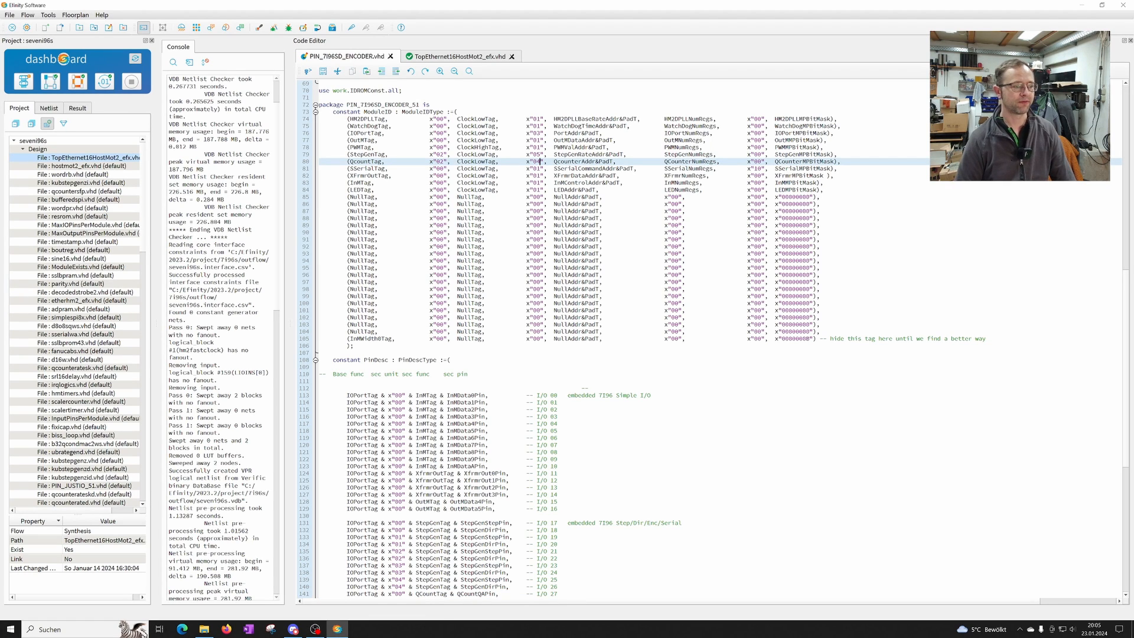
scroll("down", 3)
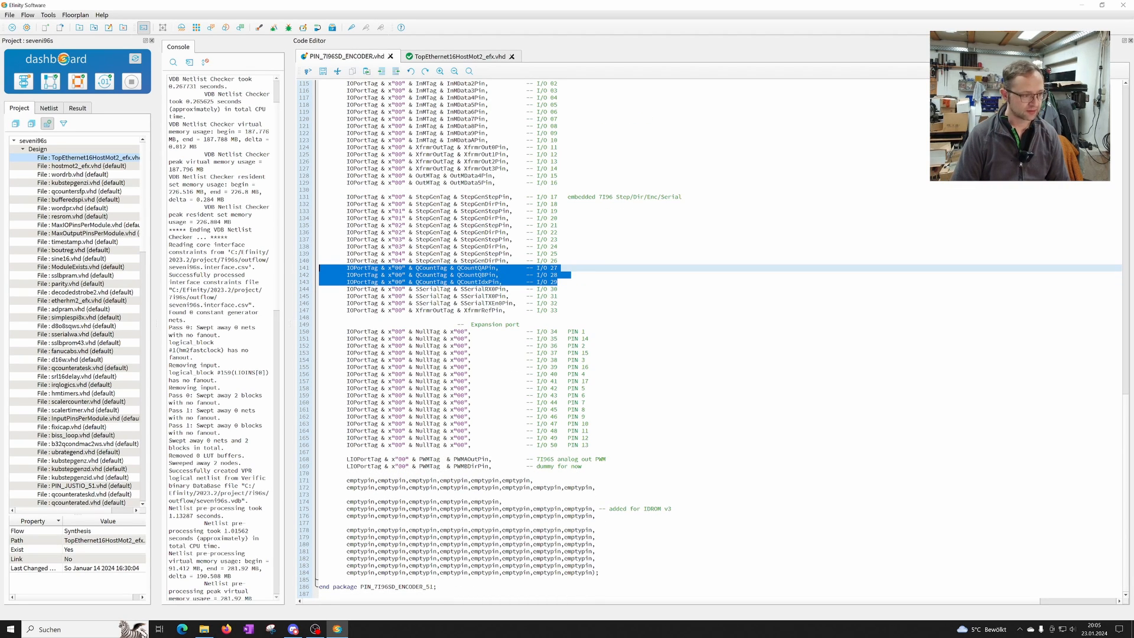
Replace expansion pins' NullTag entries with QCountTag & QCountQAPin/QBPin/IdxPin lines
left_click(434, 310)
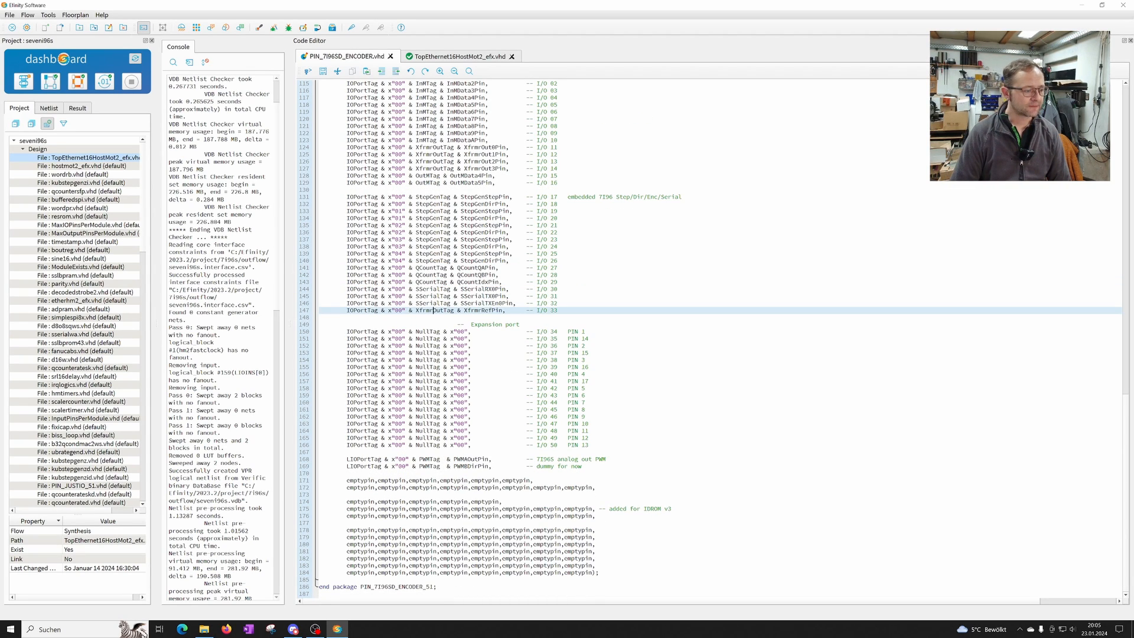
double_click(443, 331)
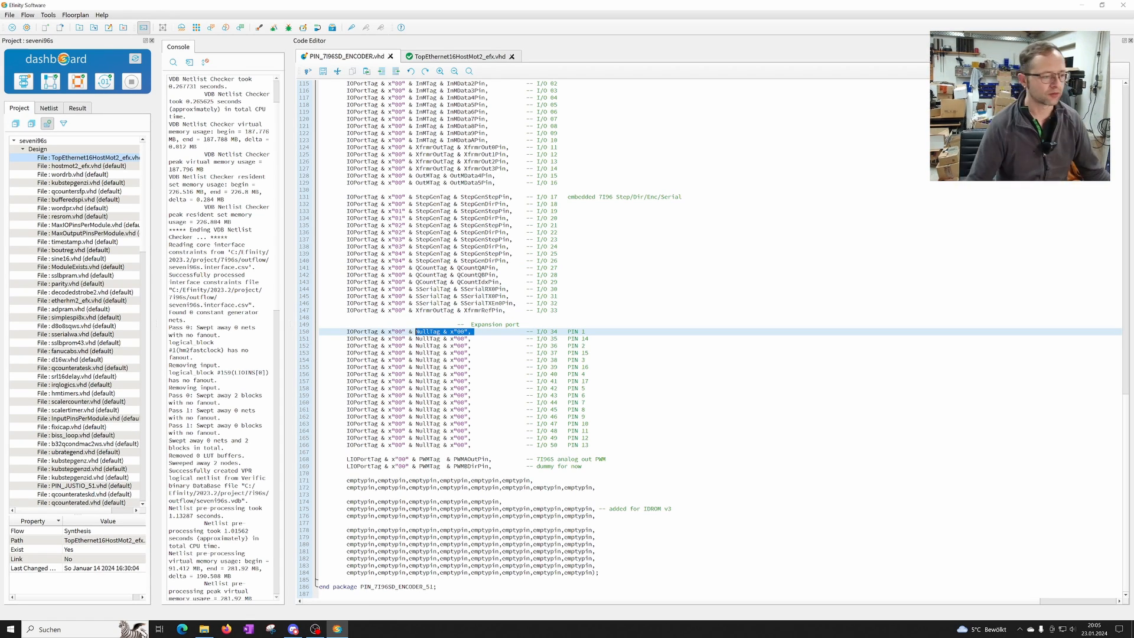
type("QCountTag & QCountQAPin,")
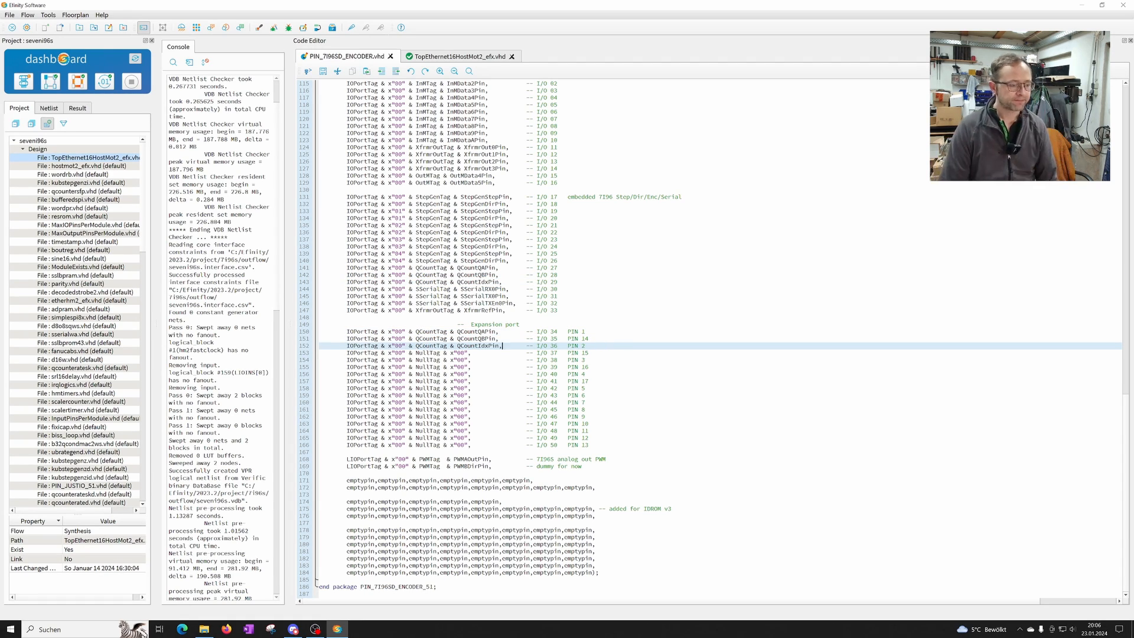
double_click(449, 331)
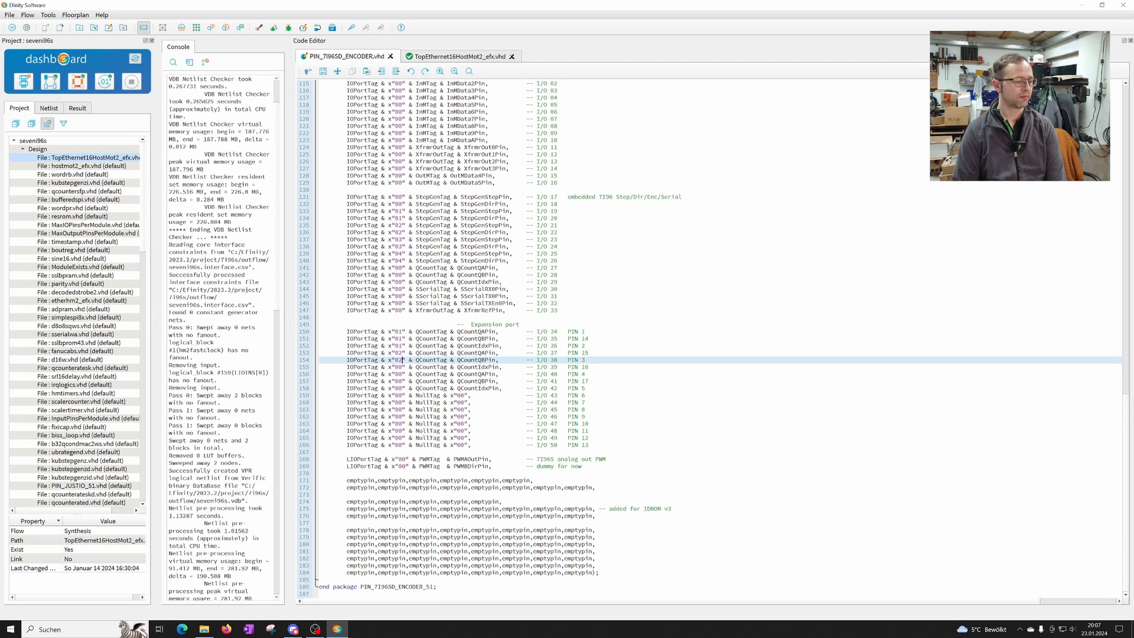
Set the expansion encoder lines' counter numbers x"01"–x"04" after the onboard encoder
left_click(434, 382)
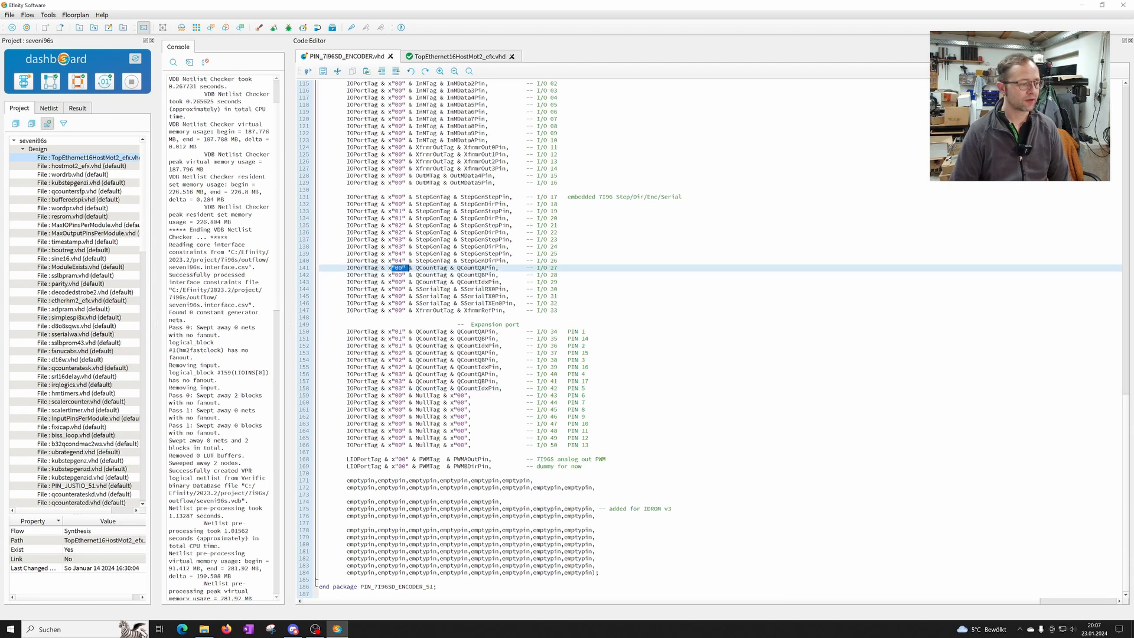
left_click_drag(398, 268, 506, 283)
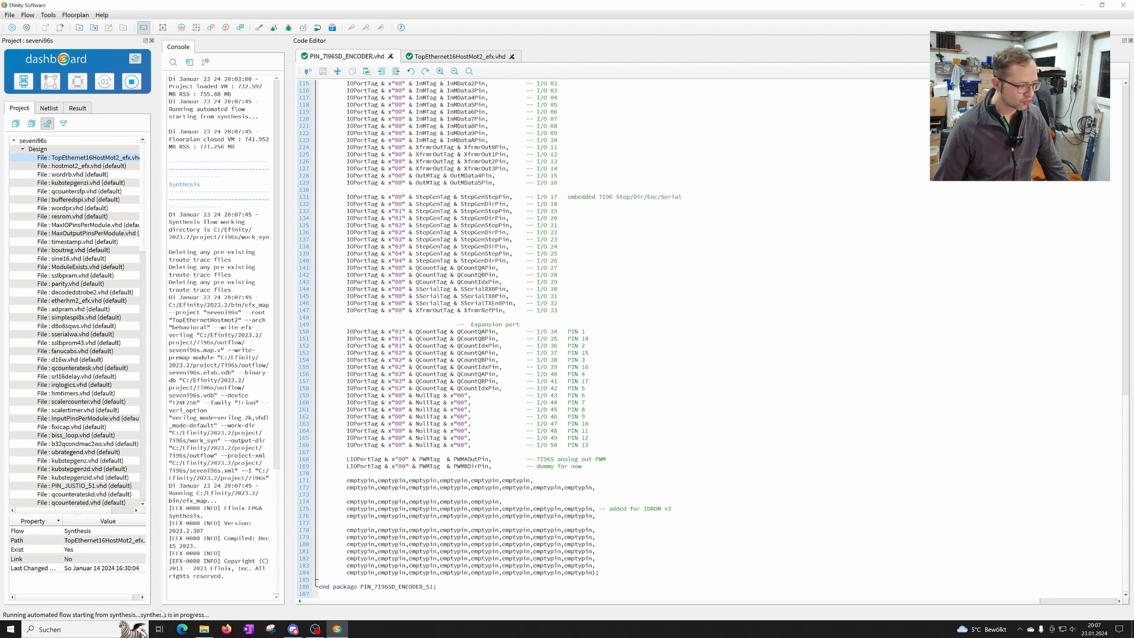
Review the synthesis result overview and the VHDL errors, returning to the pin file
left_click(77, 107)
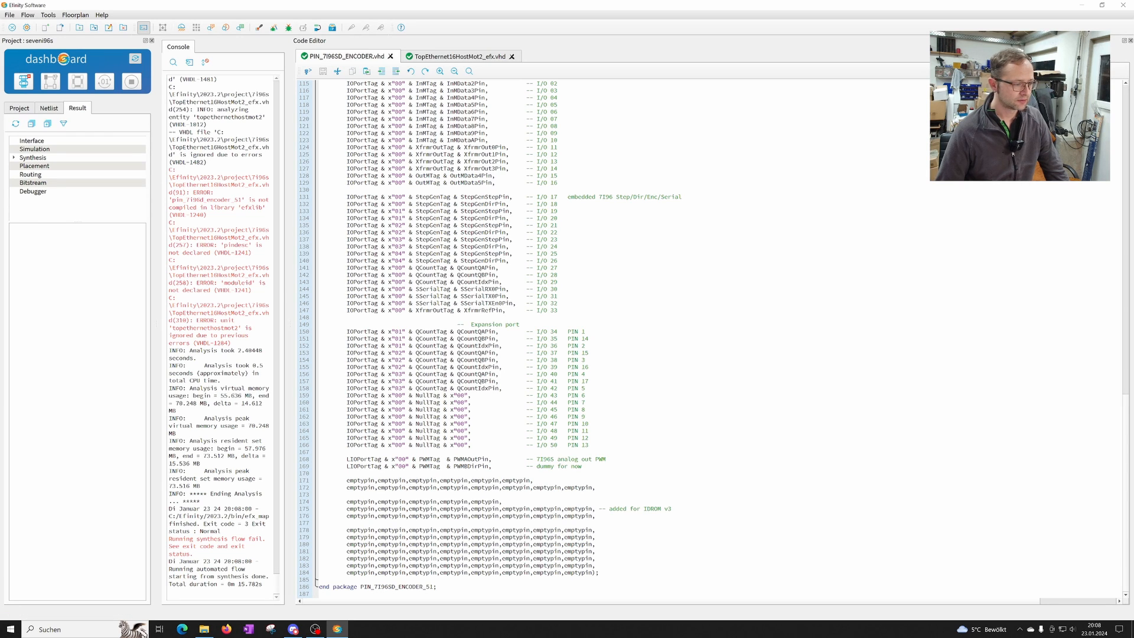
left_click(456, 57)
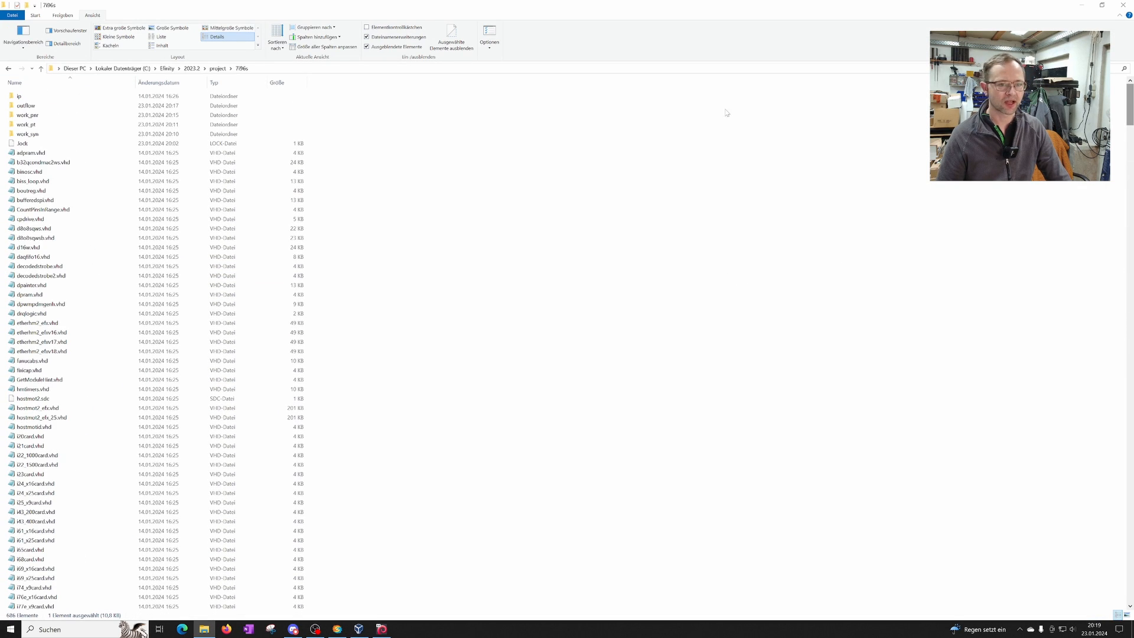
Sort the outflow folder newest first and select seven96s.hex.bin
double_click(26, 105)
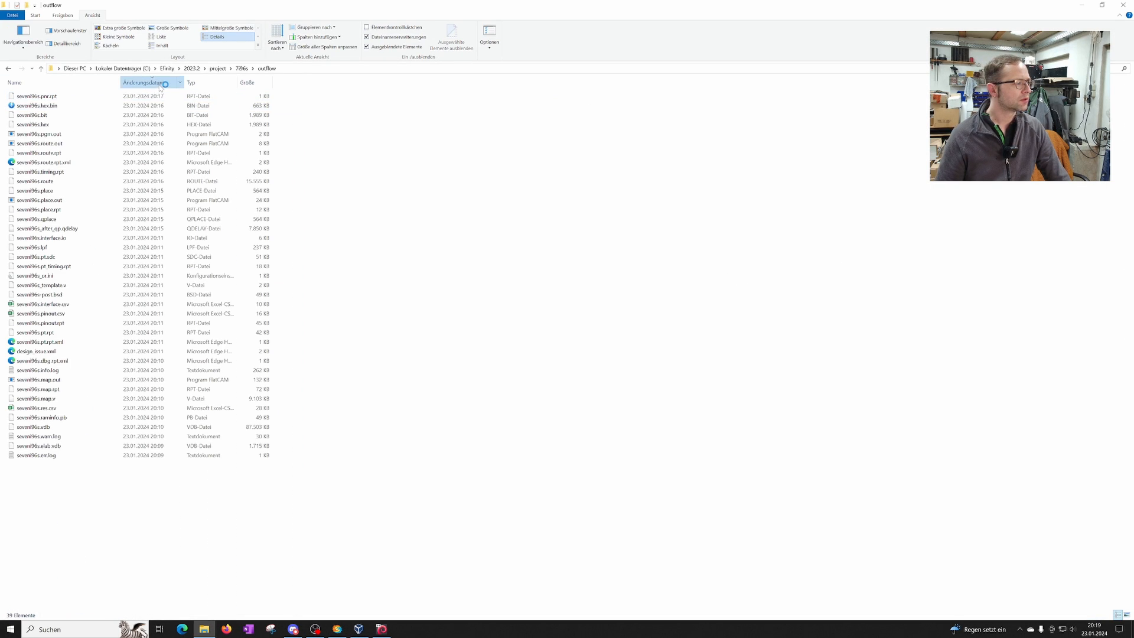
left_click(144, 82)
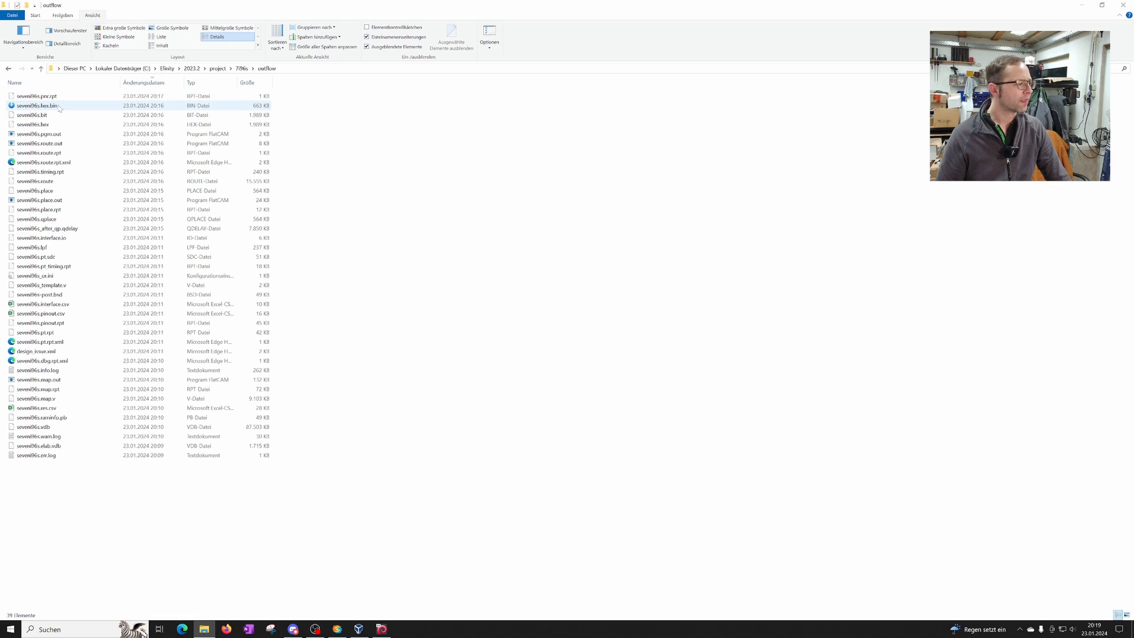
left_click(58, 106)
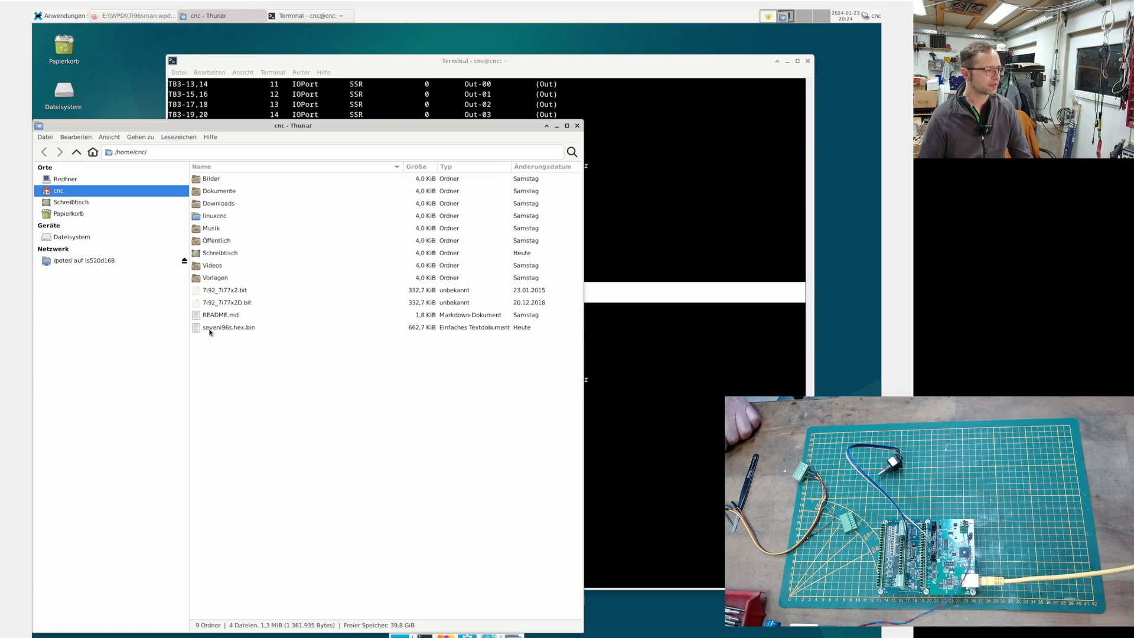
Run sudo mesaflash --device 7i96s --addr 10.10.10.10 --write seven96s.hex.bin
left_click(229, 327)
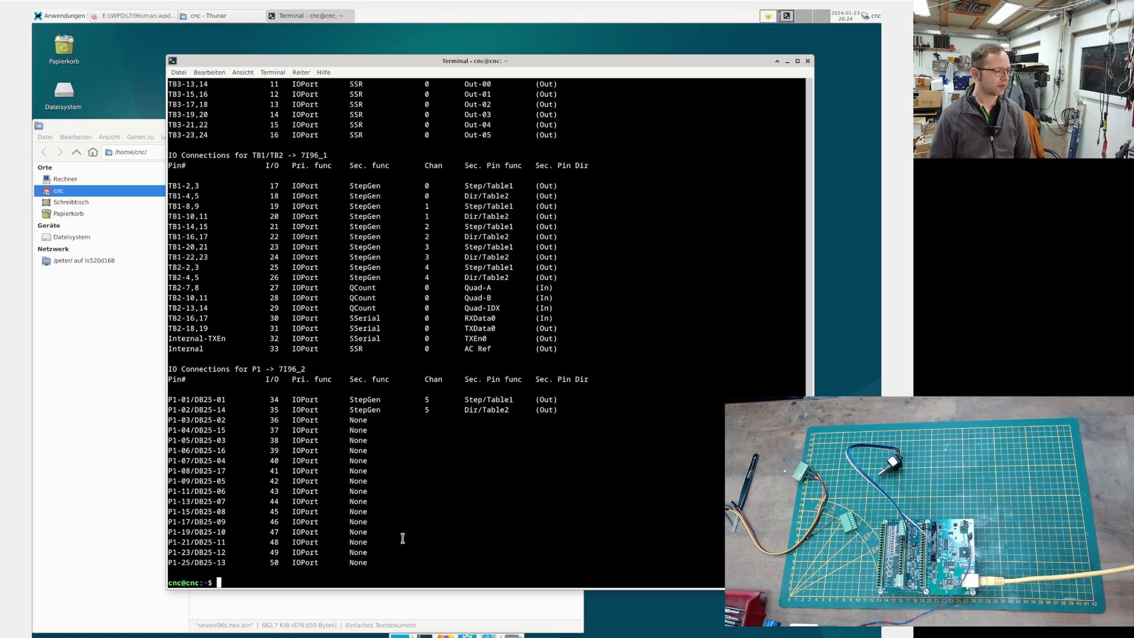
type("sudo mesaflash --device 7i96s --addr 10.10.10.10 --readh")
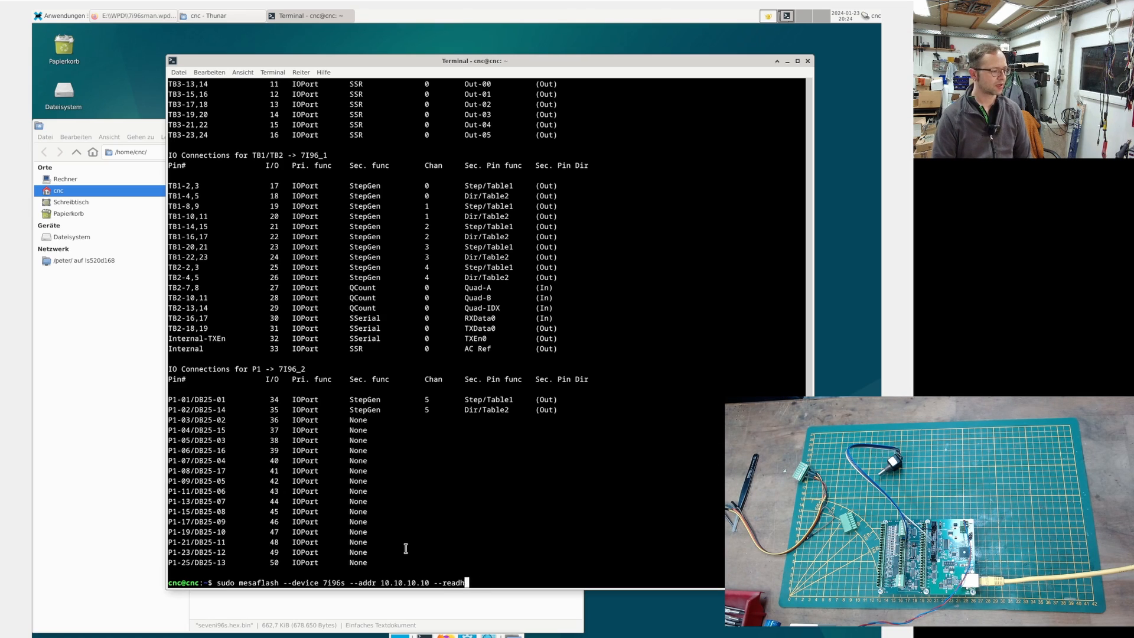
type("--write 7i96")
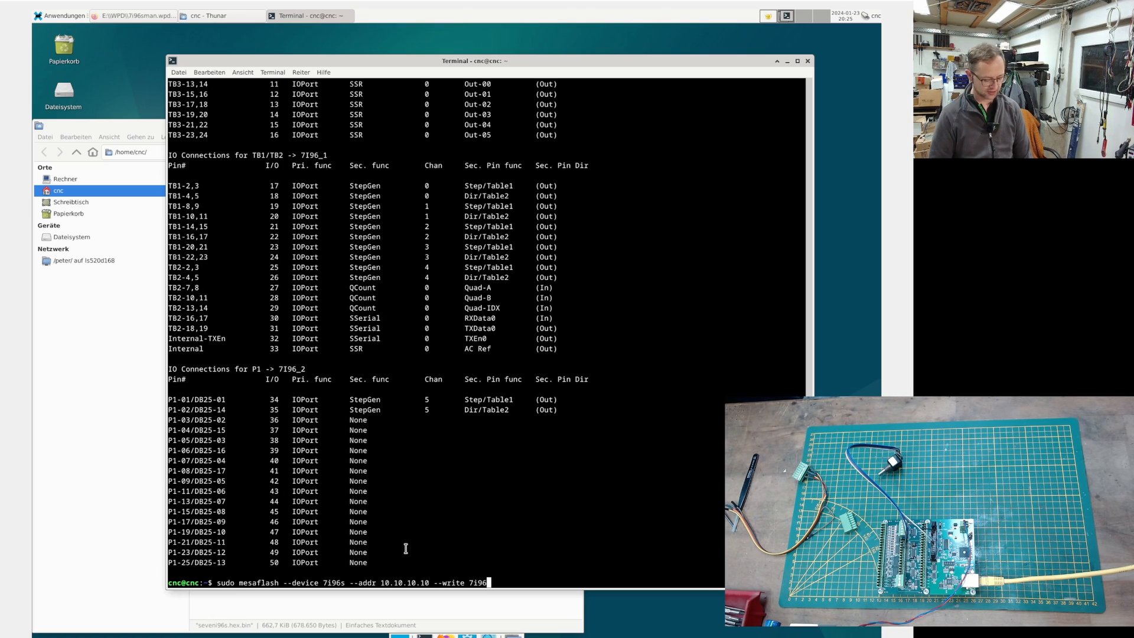
type("eveni96s.hex.bin")
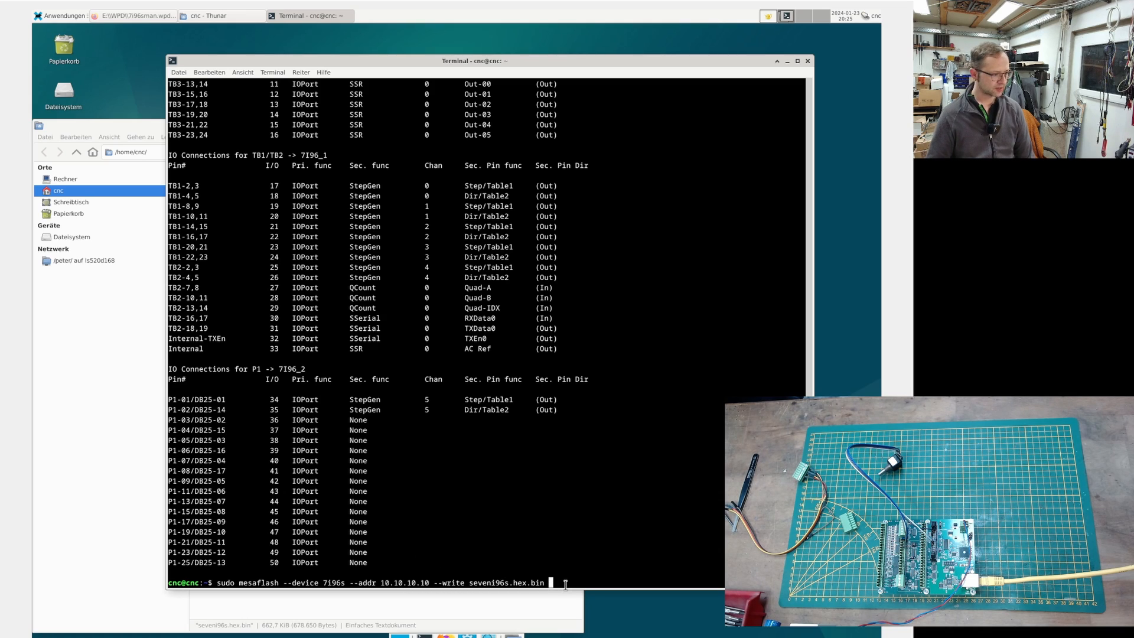
key("Return")
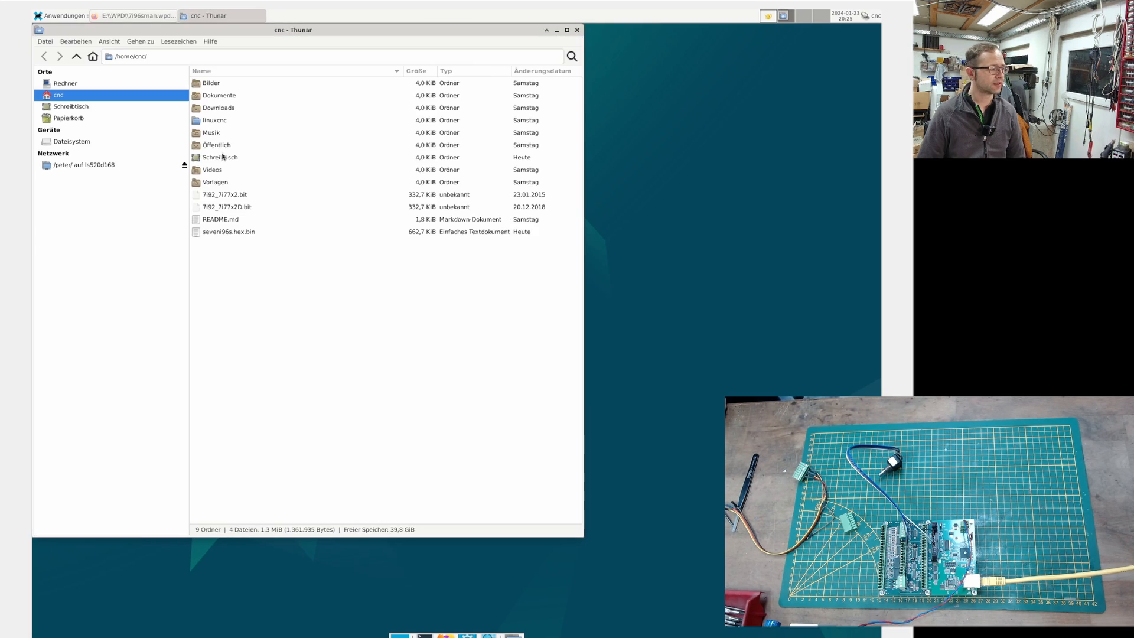
Open the linuxcnc folder in Thunar toward the 7i96s_encoder configuration
left_click(215, 120)
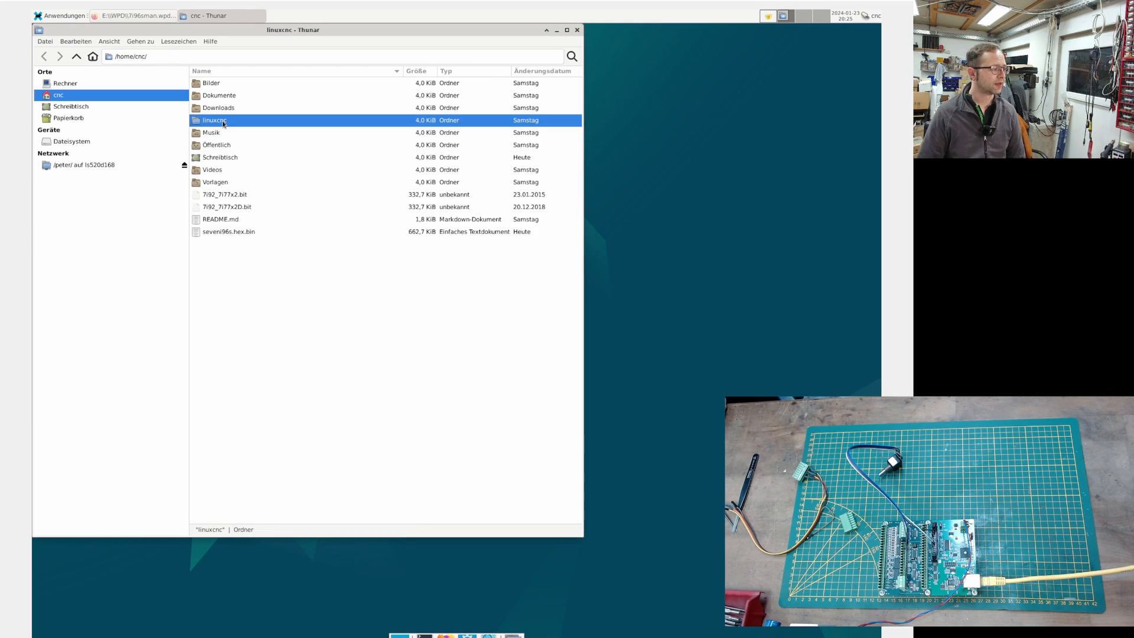
double_click(215, 120)
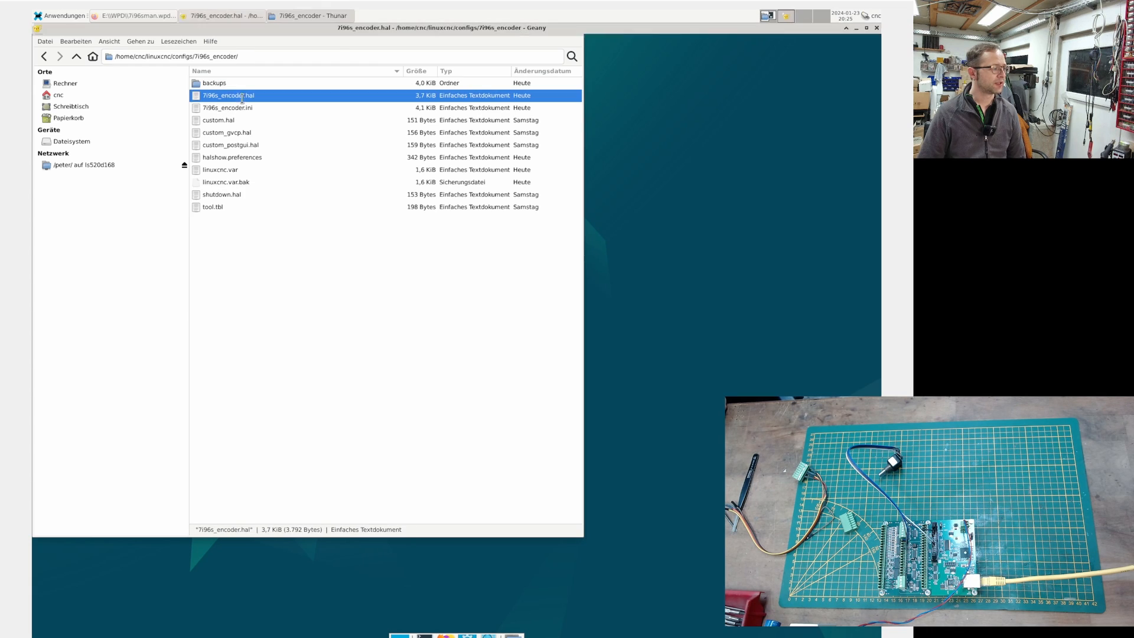
left_click(221, 15)
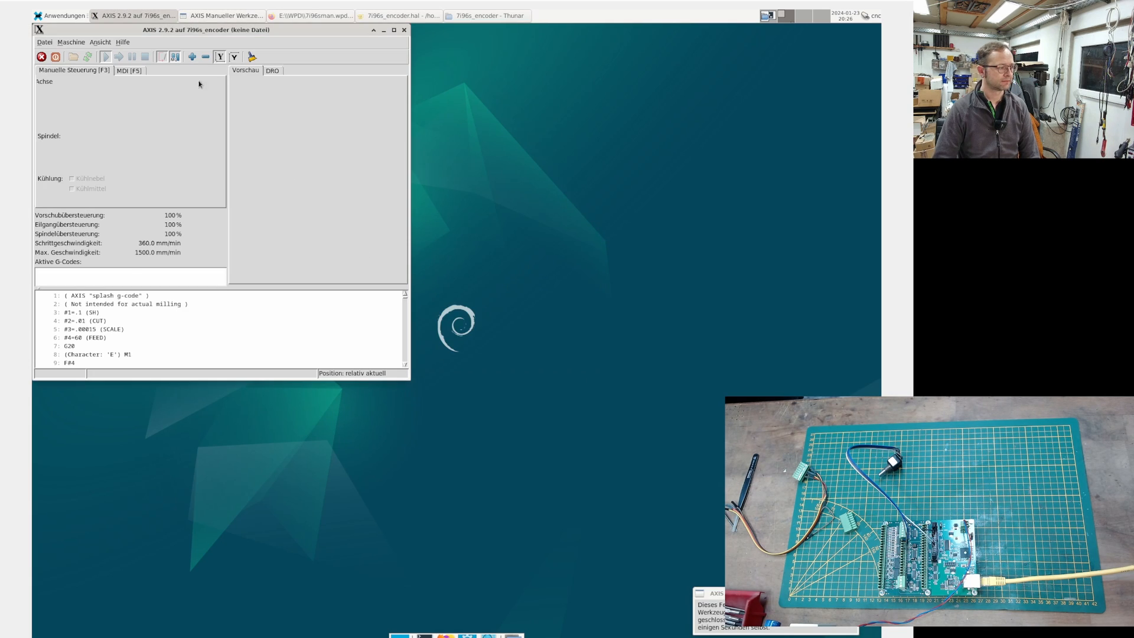
Show the HAL configuration from Maschine menu and expand hm2_7i96s encoder channels 00–03
left_click(71, 43)
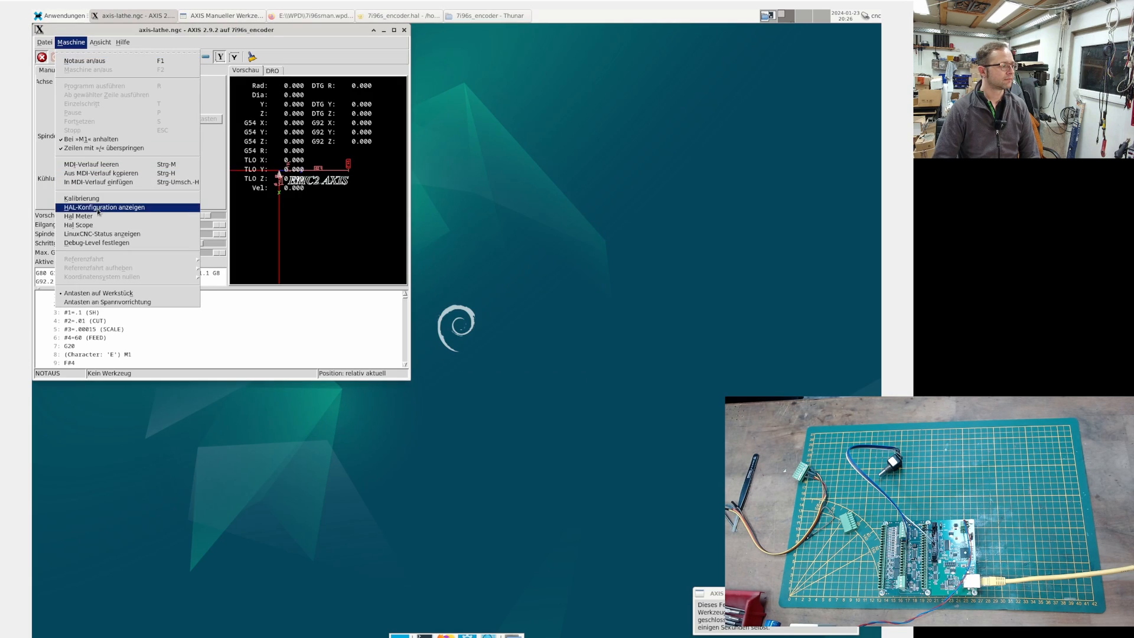
left_click(104, 207)
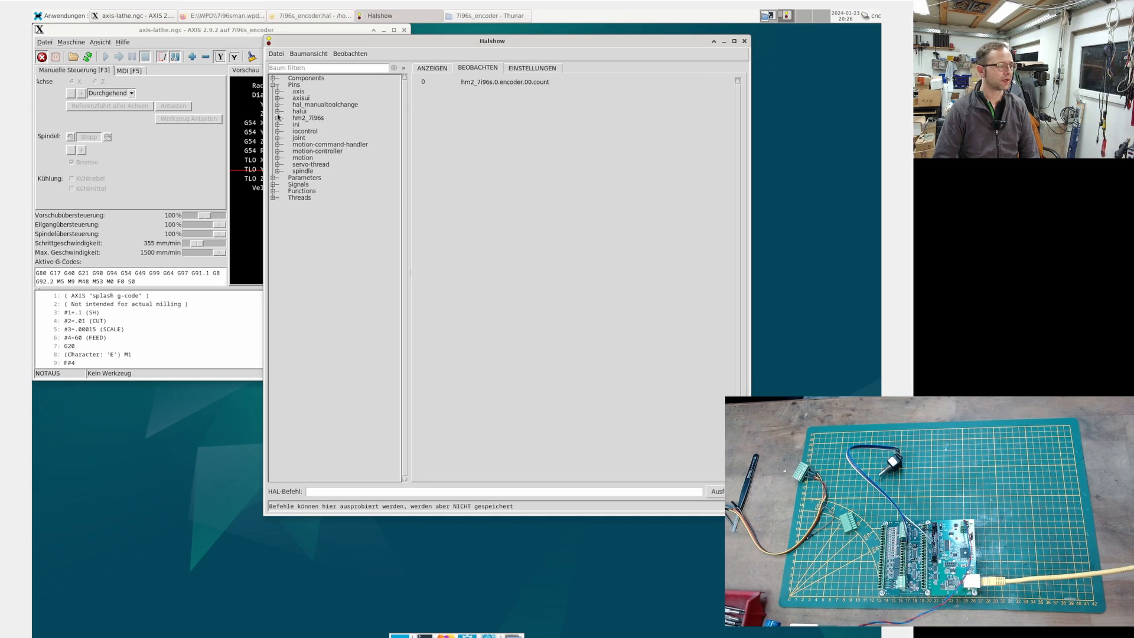
left_click(276, 124)
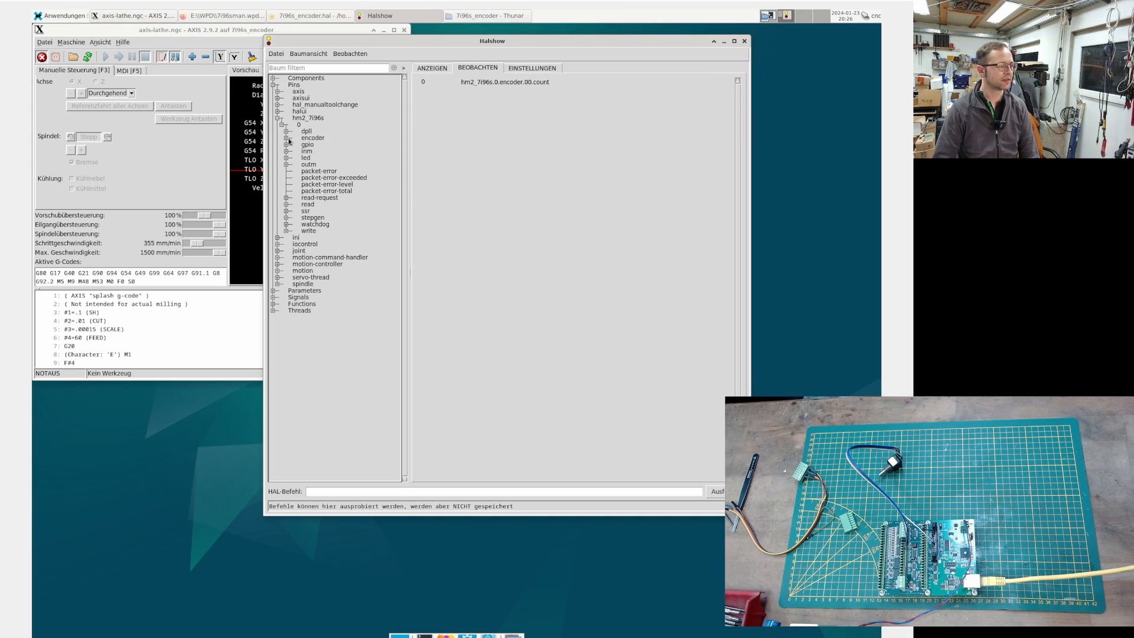
left_click(277, 138)
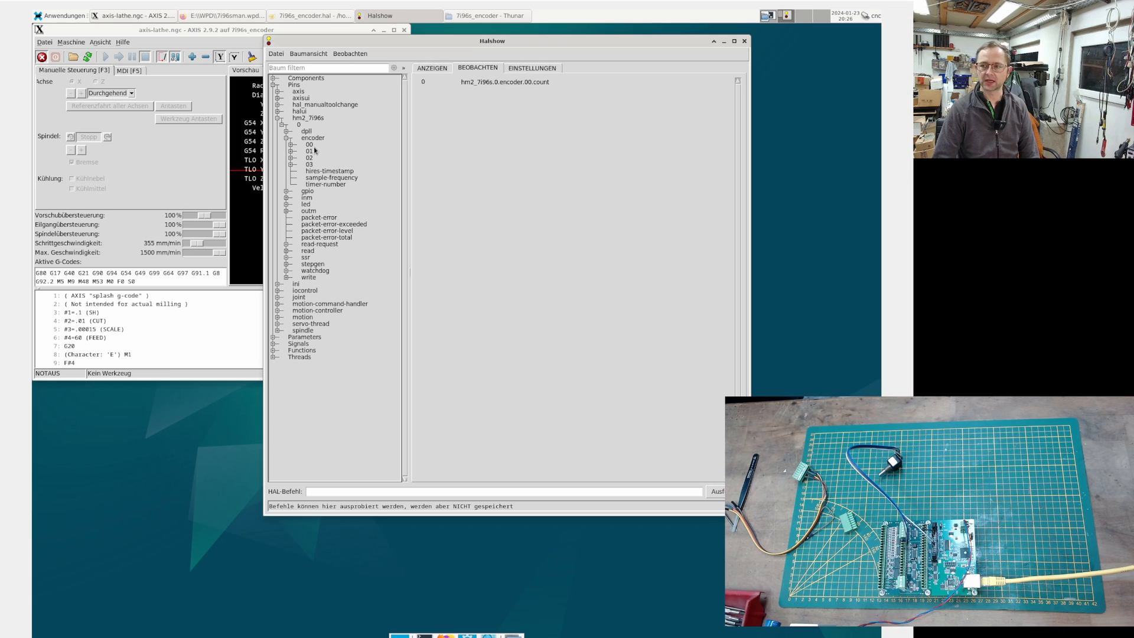
left_click(292, 150)
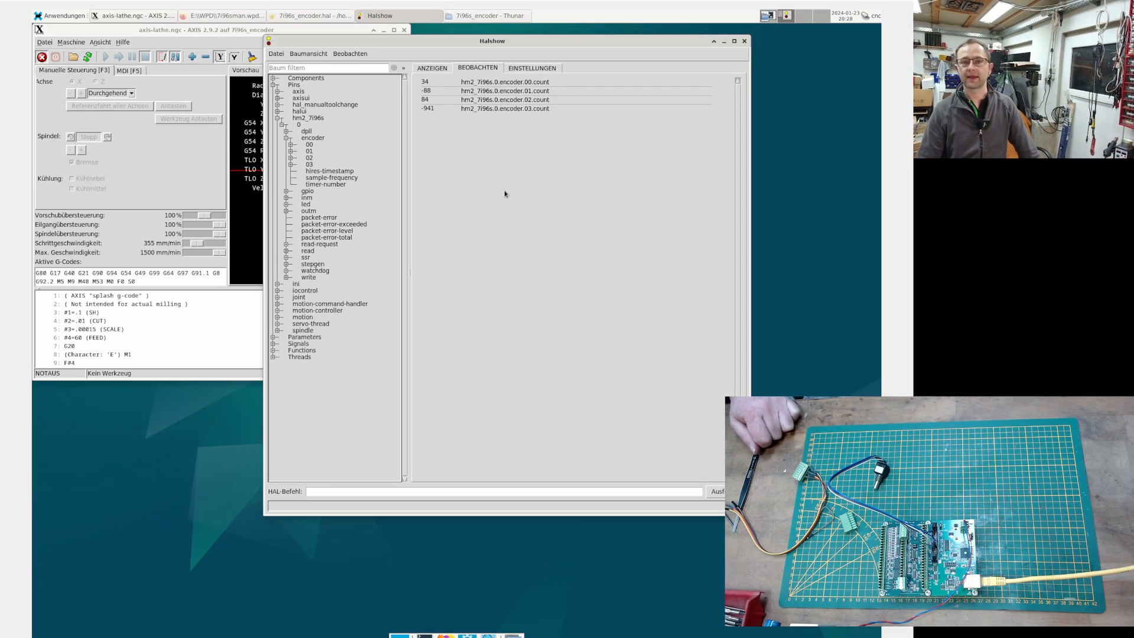
mouse_move(335, 183)
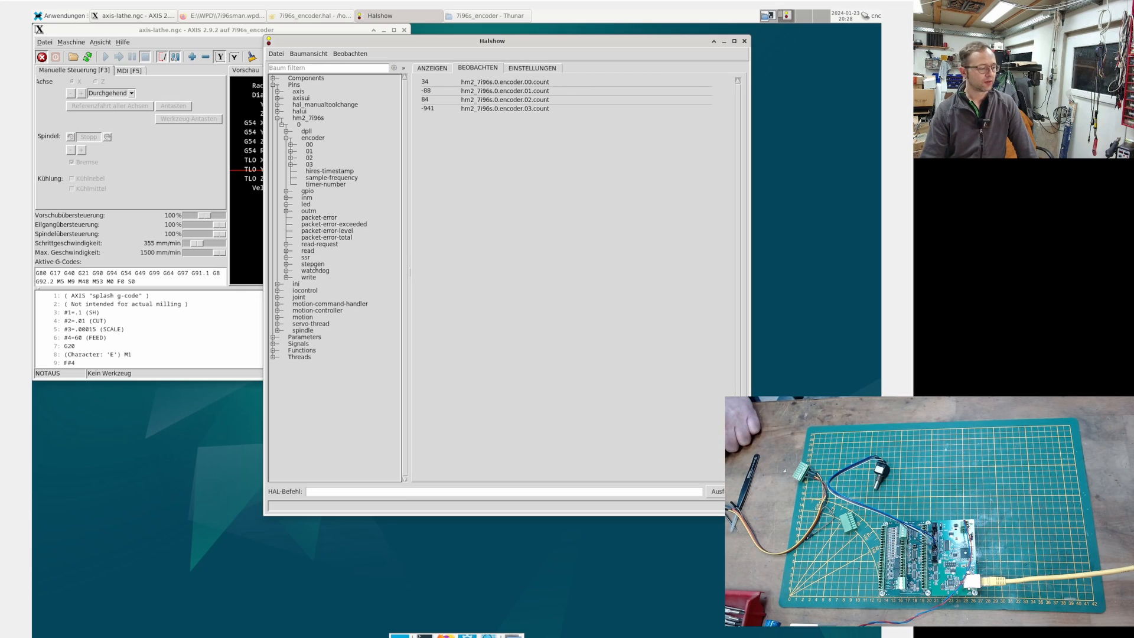
mouse_move(411, 309)
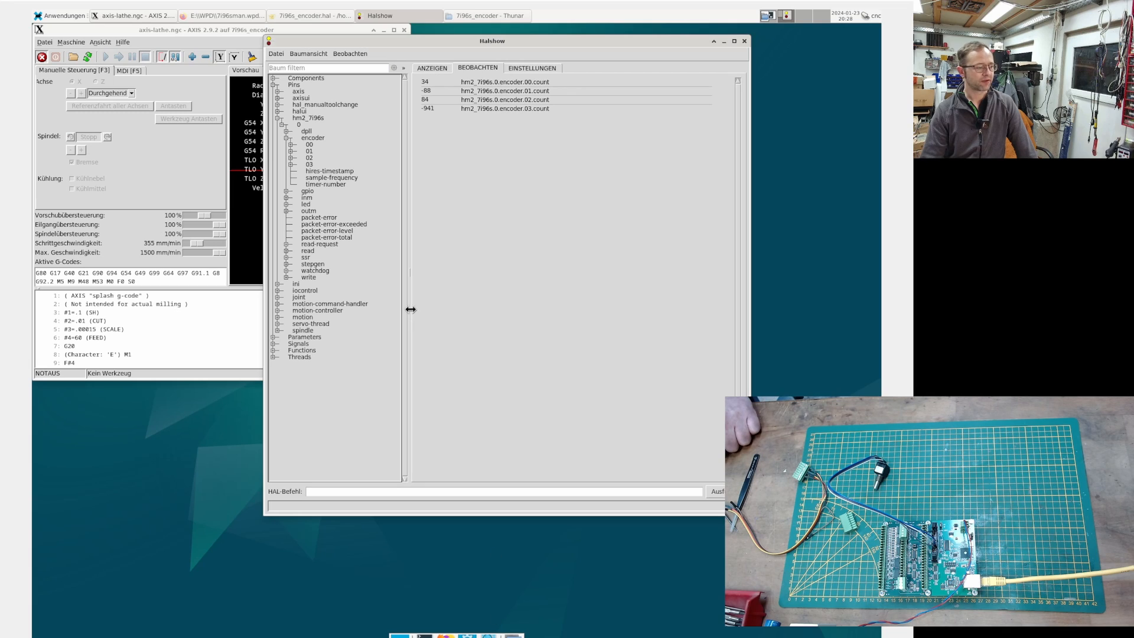